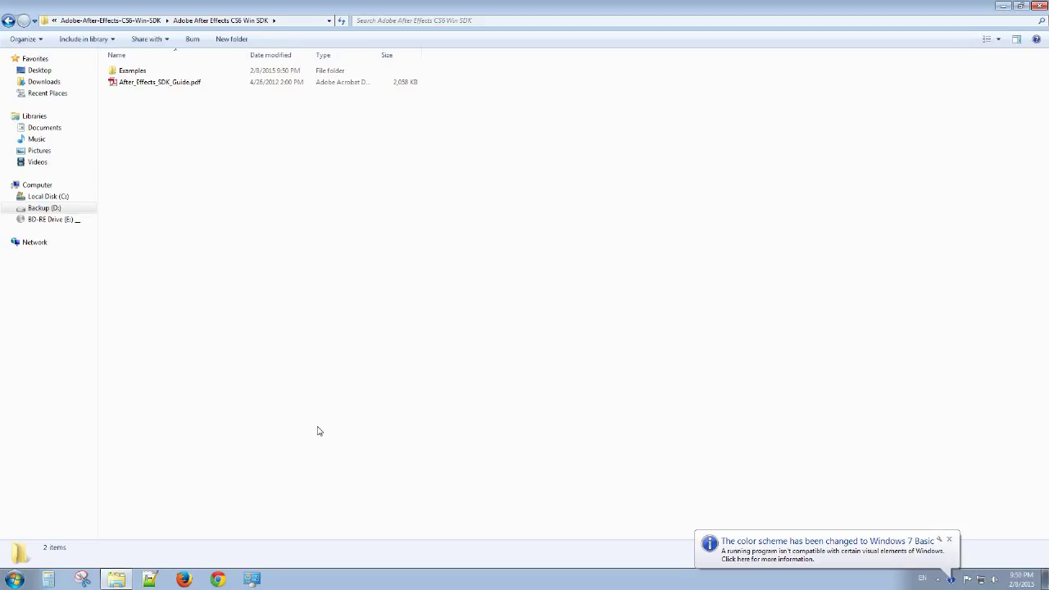
mouse_move(314, 424)
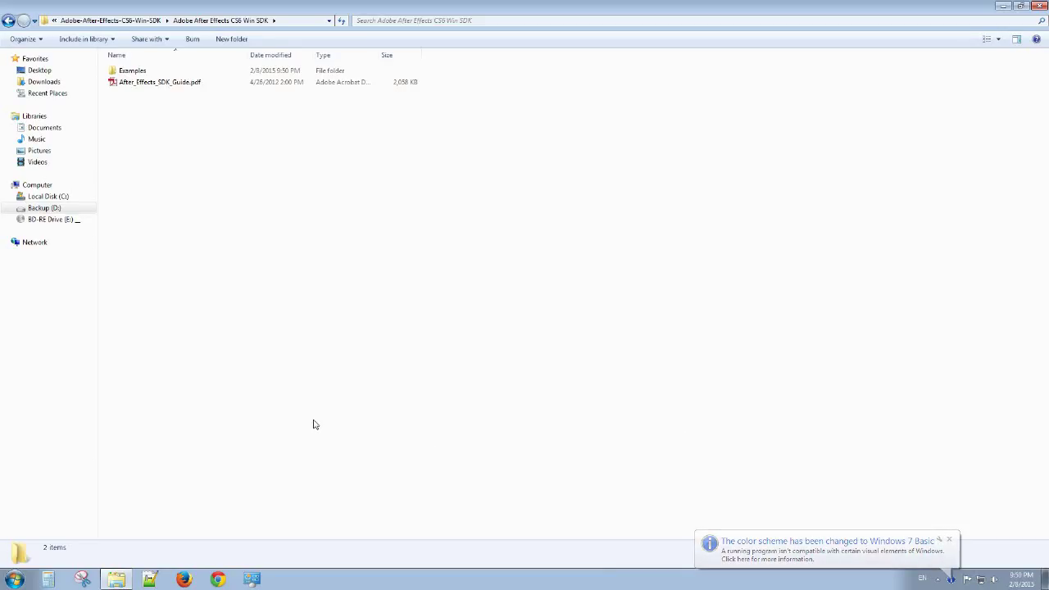
mouse_move(287, 454)
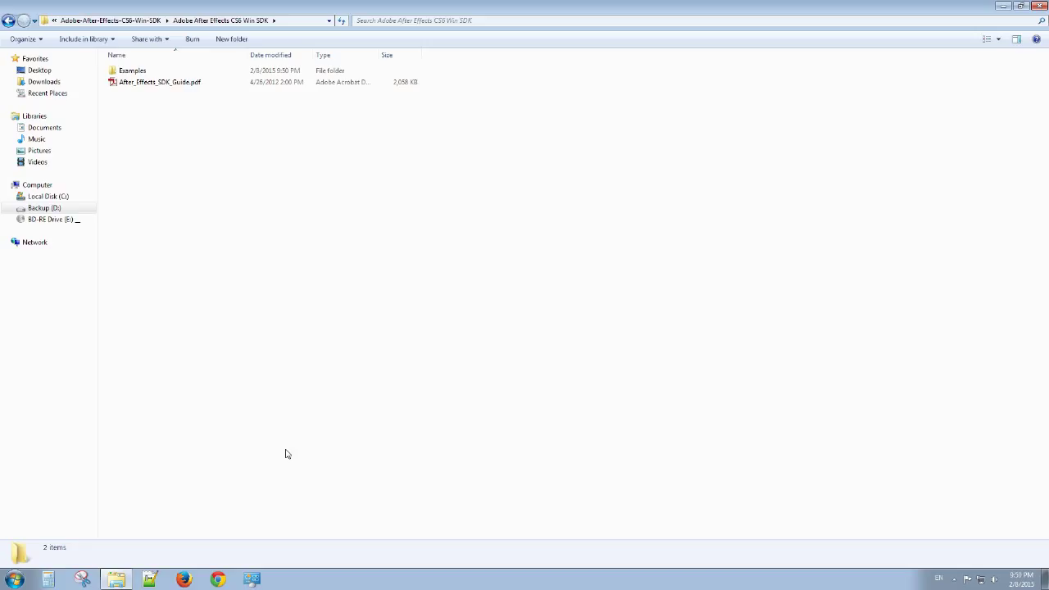
mouse_move(287, 441)
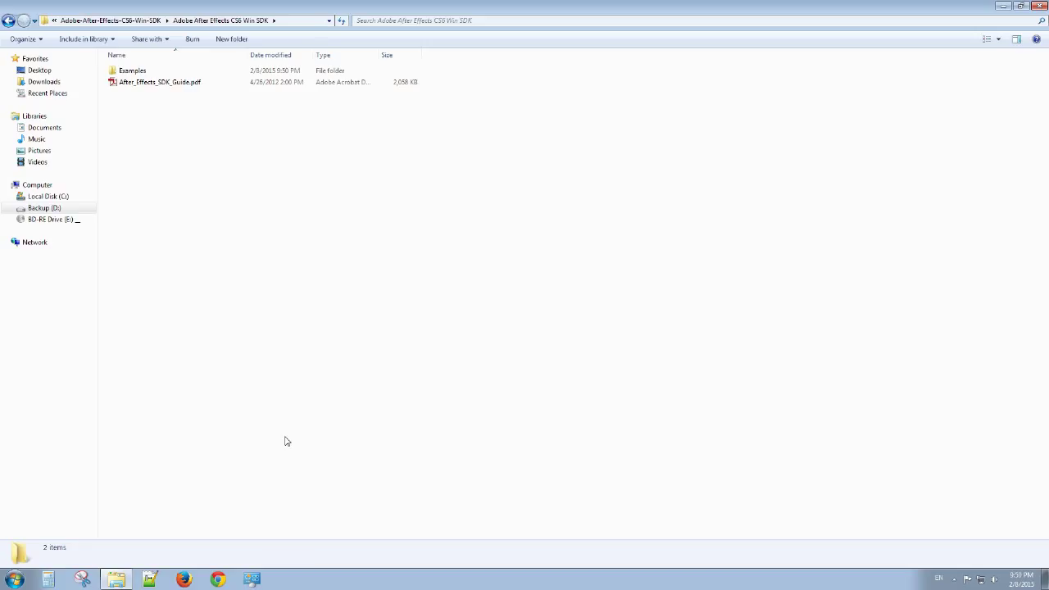
mouse_move(273, 418)
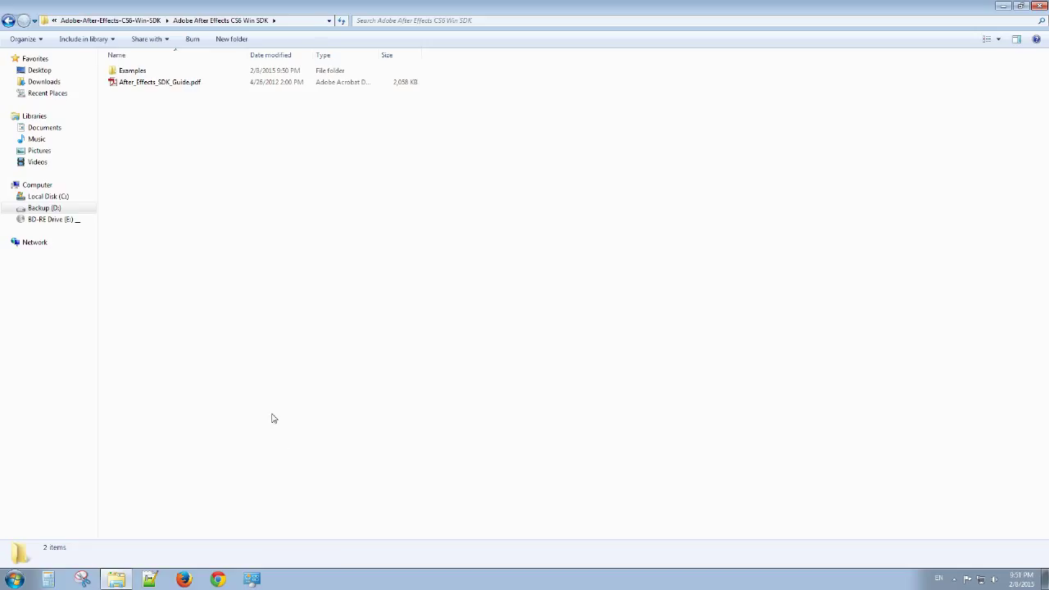
mouse_move(151, 156)
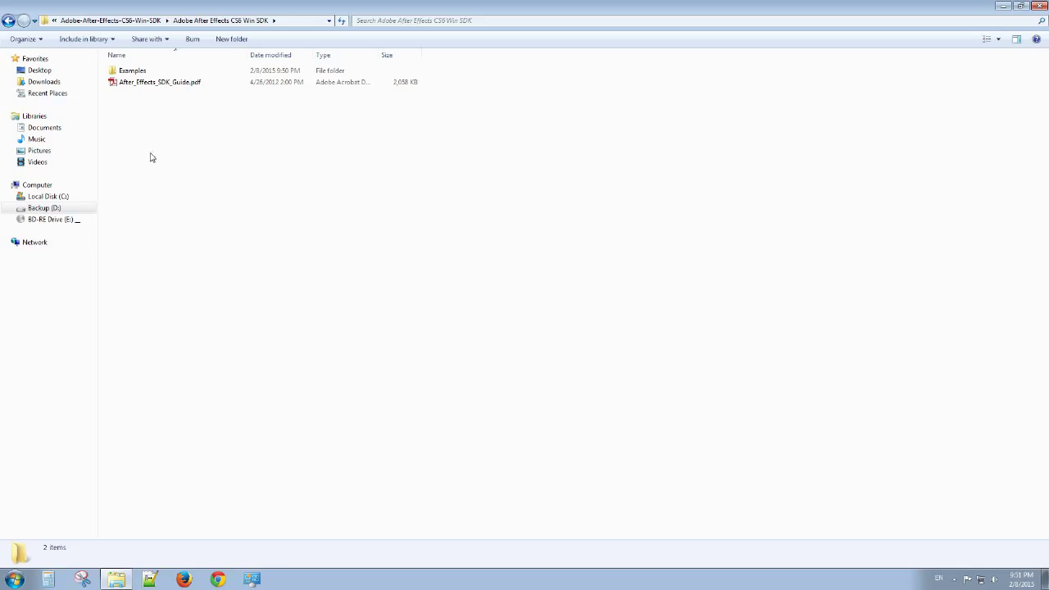
Step: Open After_Effects_SDK_Guide.pdf in Adobe Reader
click(159, 81)
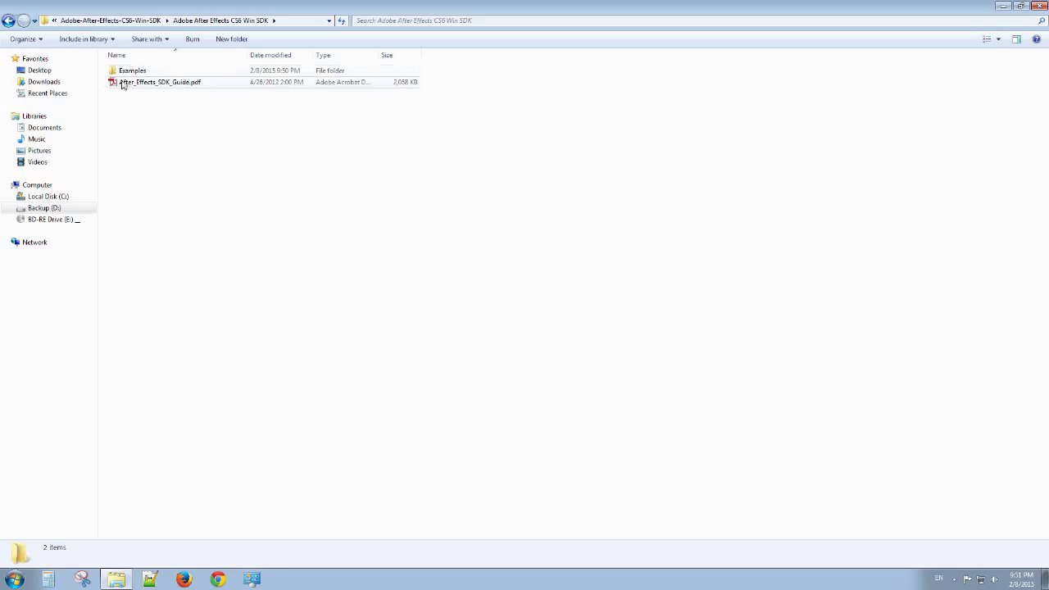
click(165, 109)
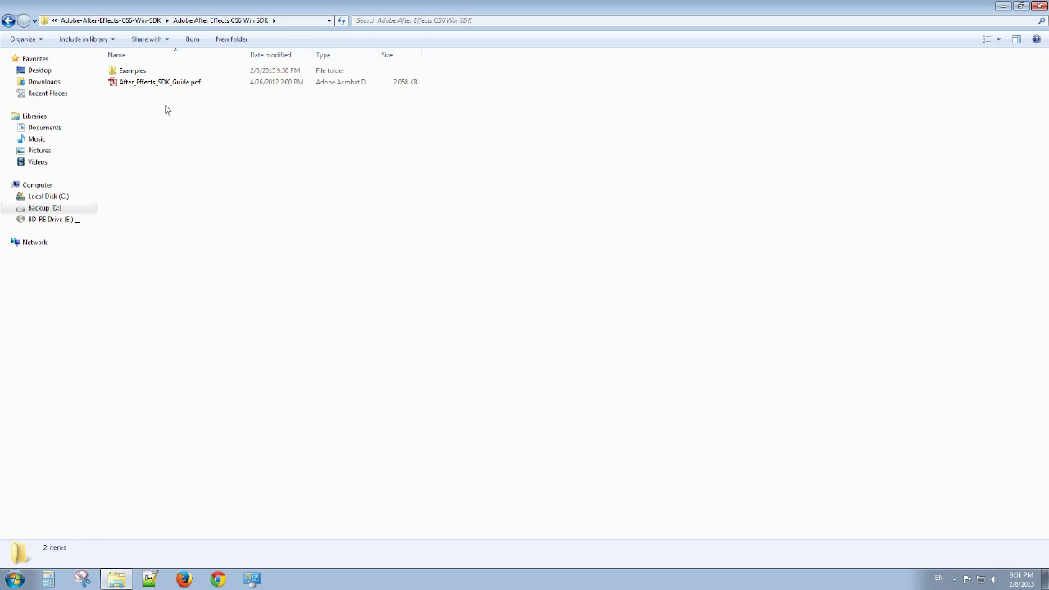
double_click(132, 70)
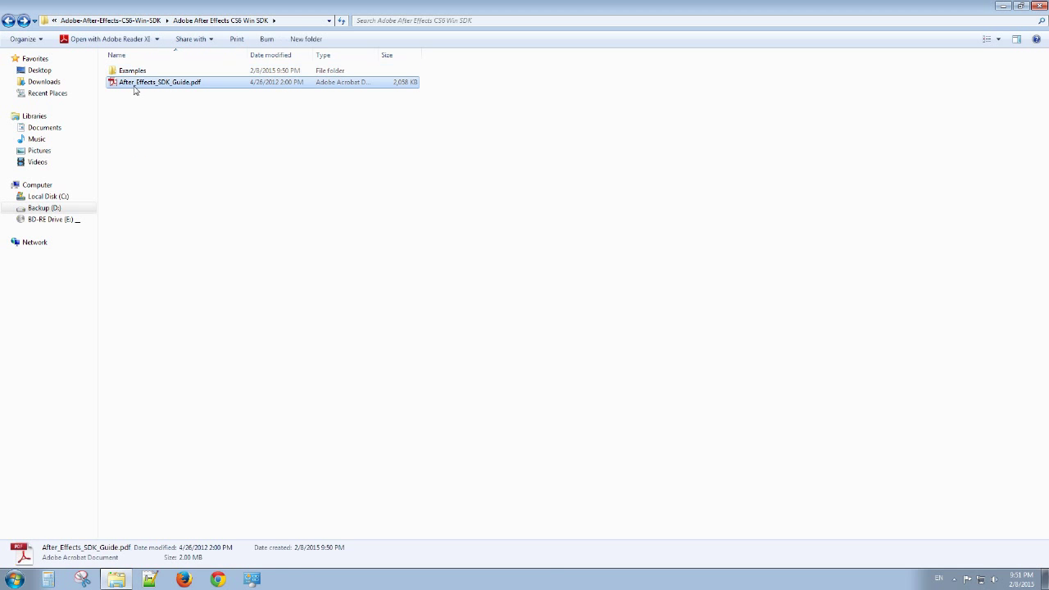
double_click(160, 82)
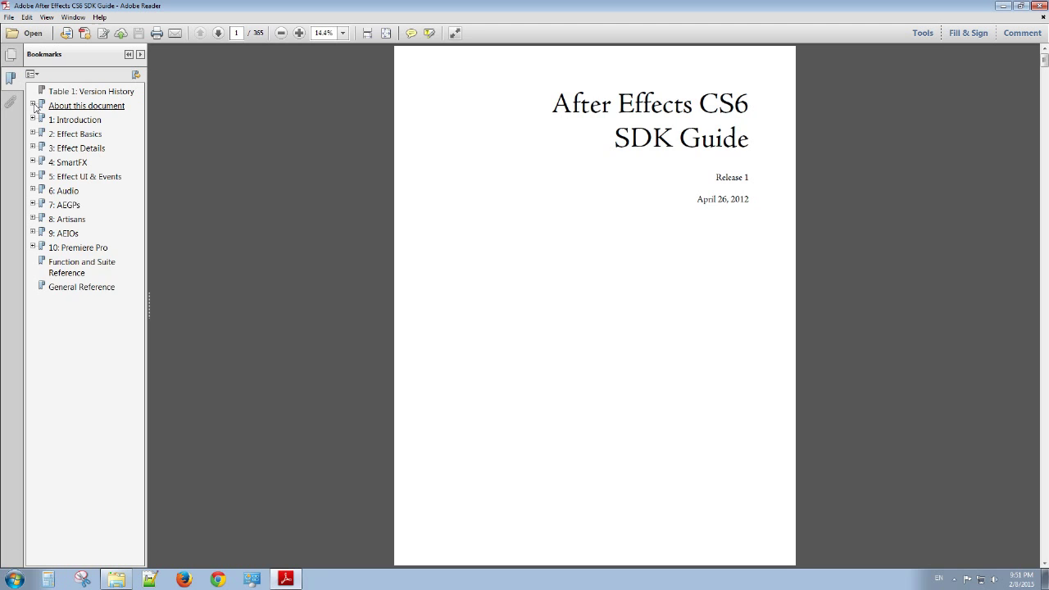
mouse_move(36, 115)
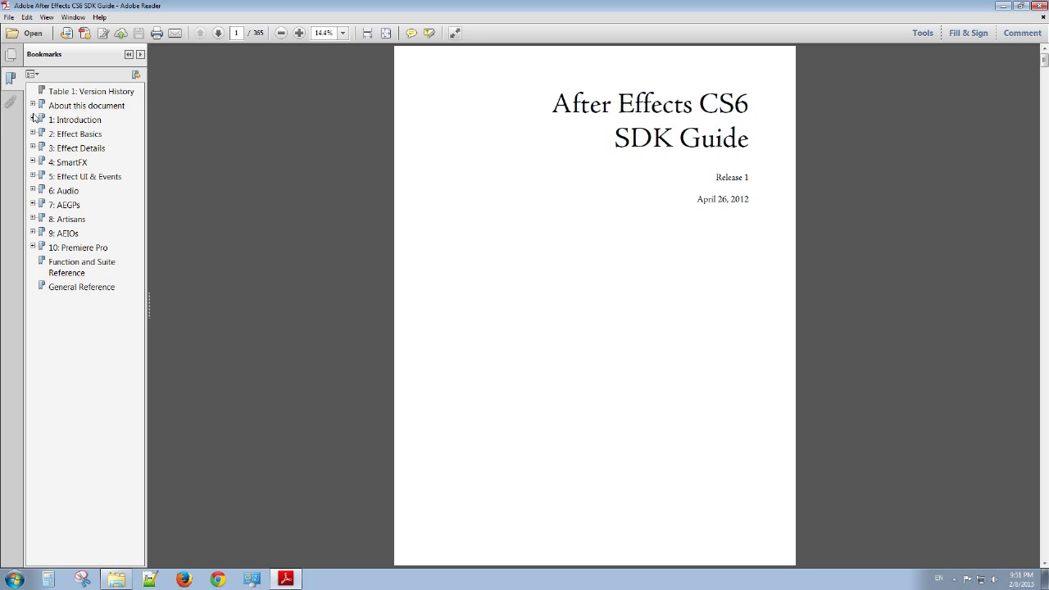
Step: Navigate from the Introduction bookmarks to the Sample projects section on page 34
click(33, 120)
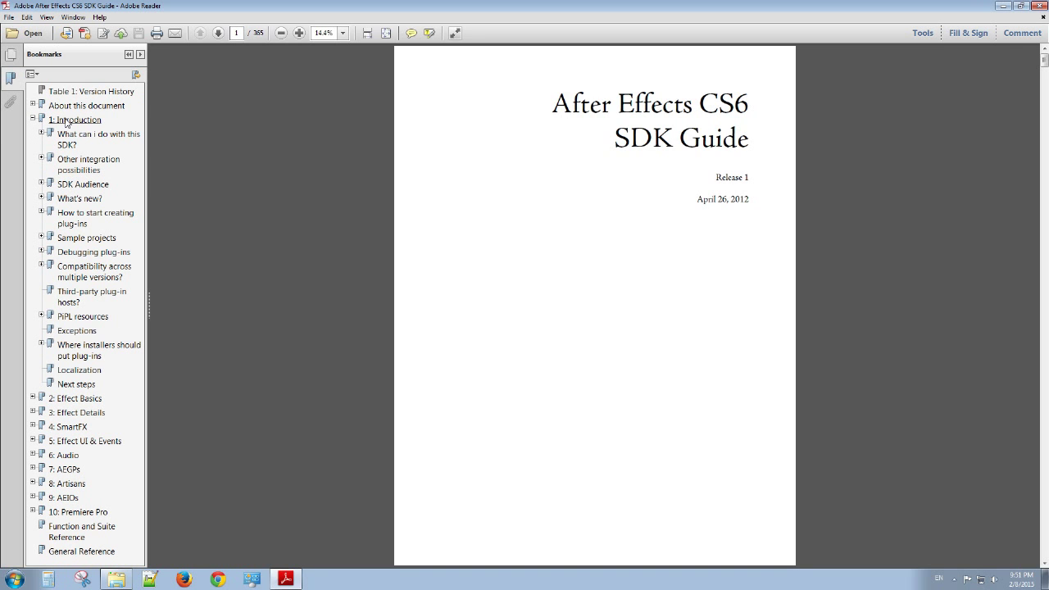
mouse_move(87, 224)
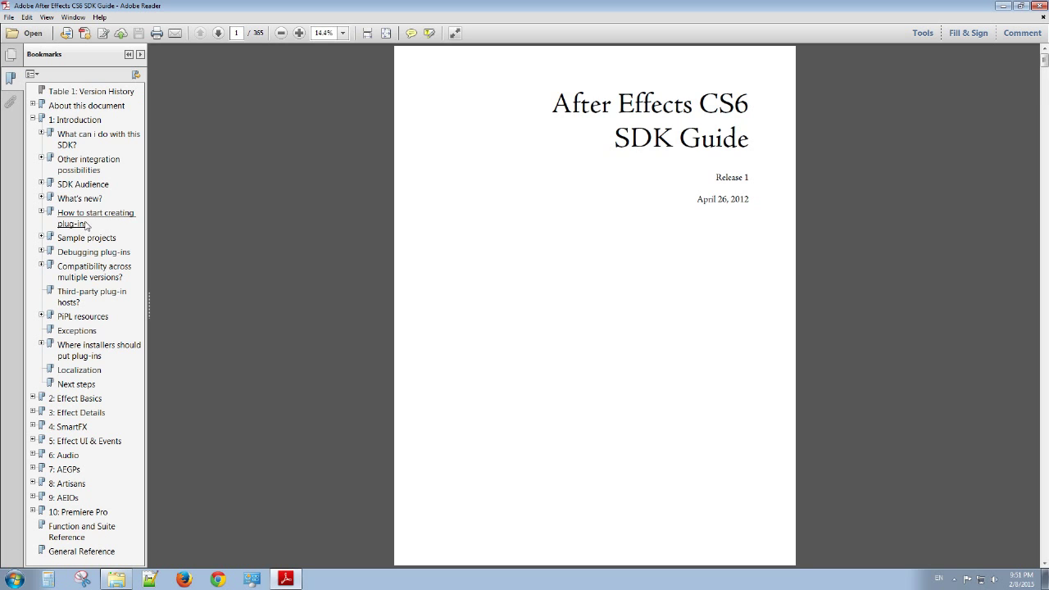
click(96, 217)
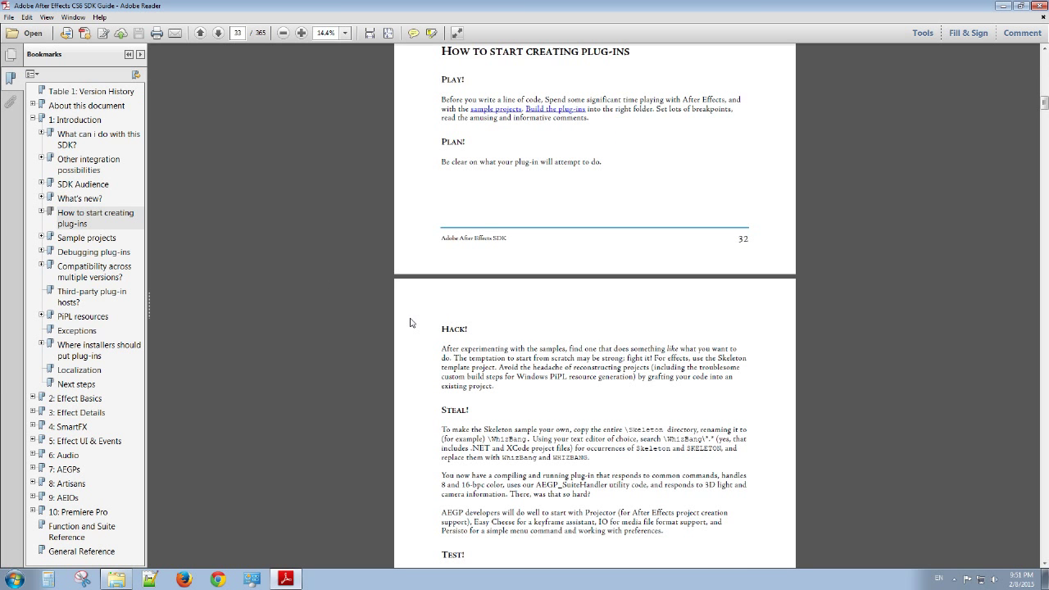
scroll(down, 3)
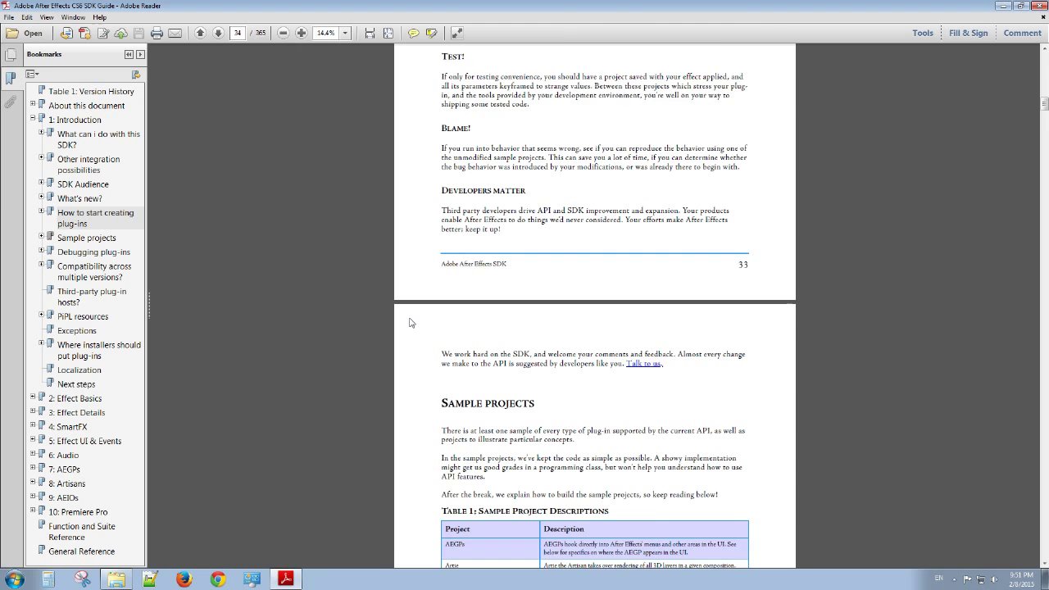
scroll(down, 3)
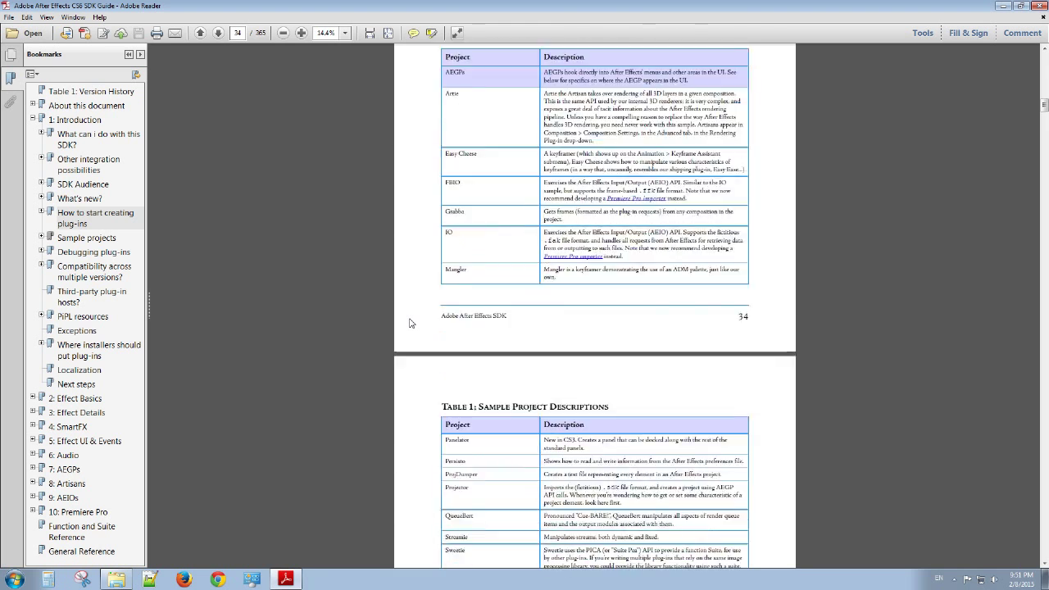
scroll(up, 3)
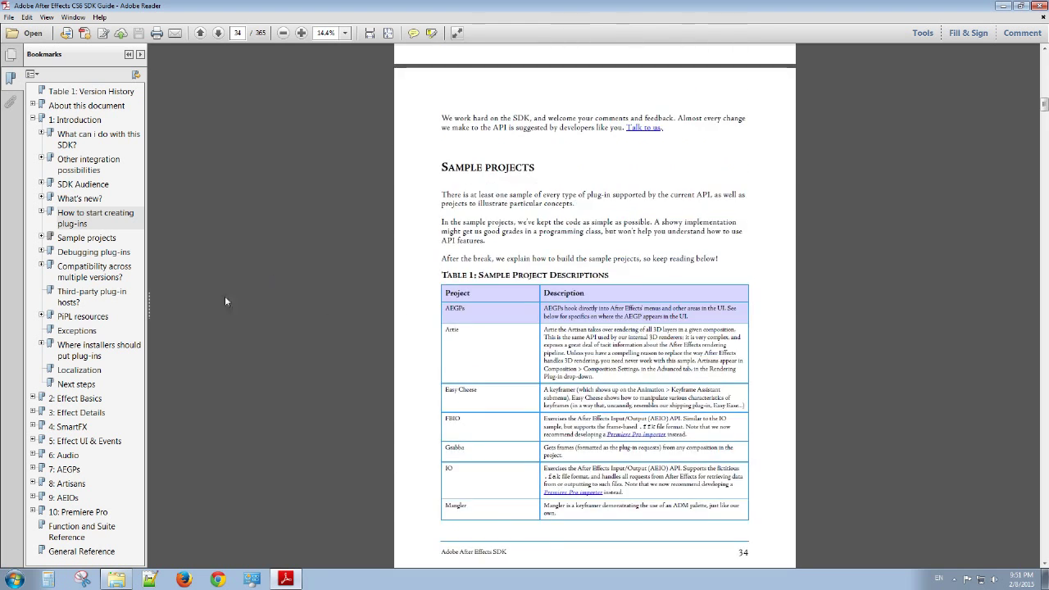
Step: Jump to the Sample projects bookmark and expand its sub-entries, including Table 1
click(86, 237)
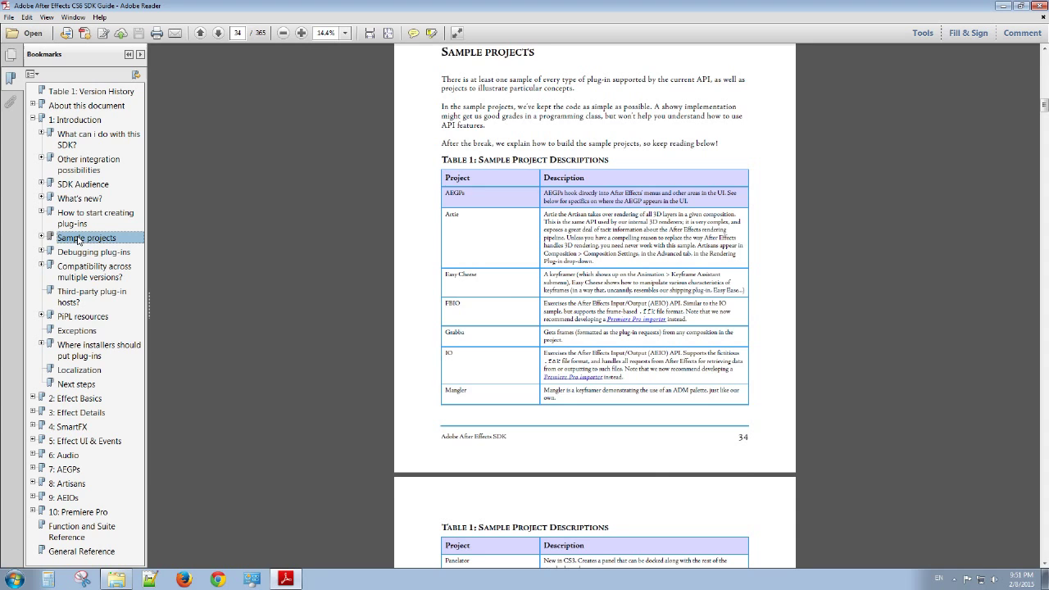
click(41, 238)
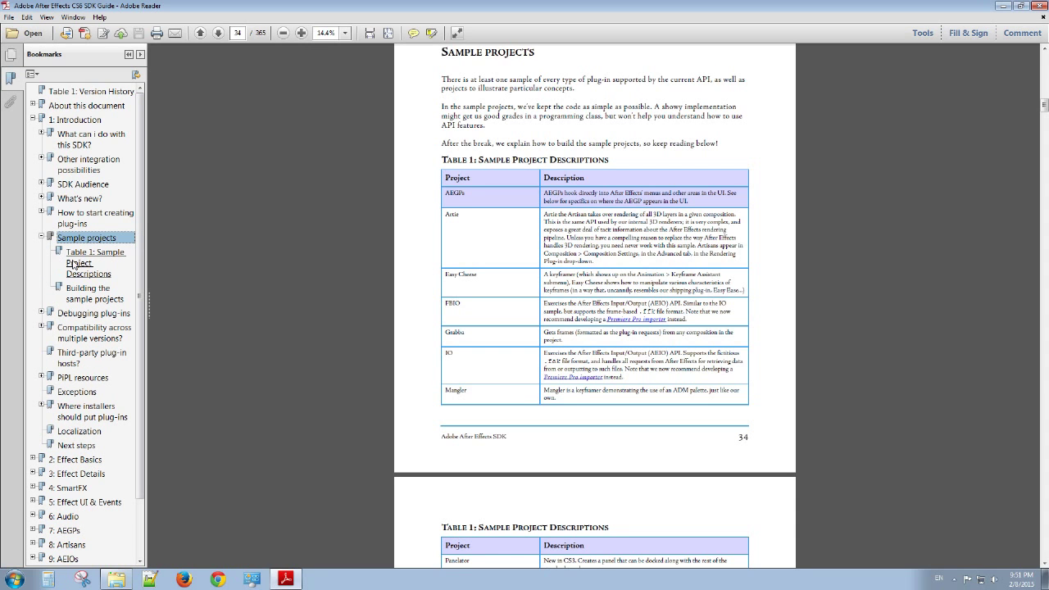
mouse_move(451, 285)
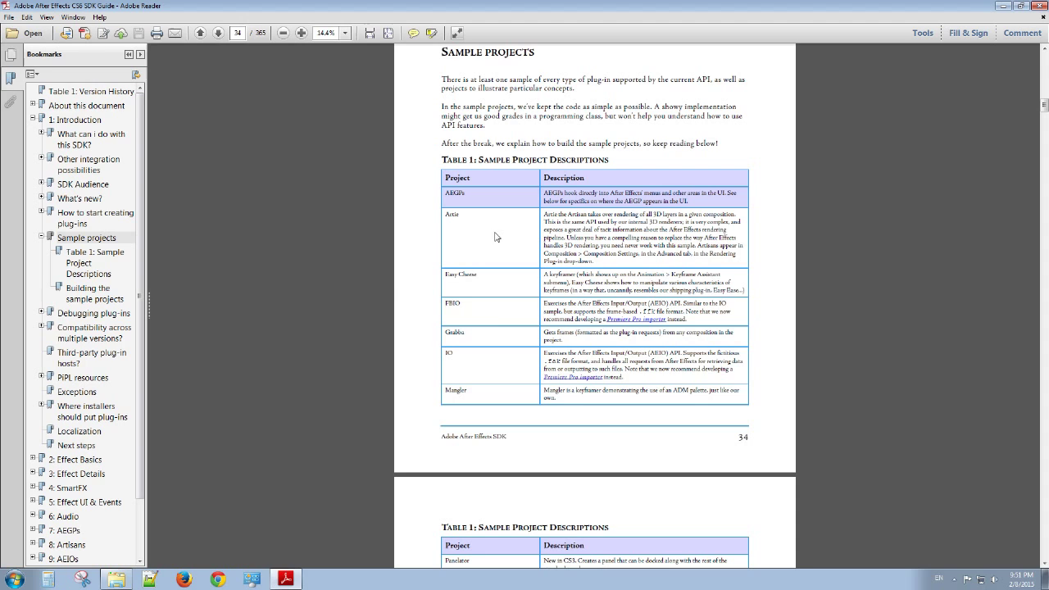
mouse_move(456, 288)
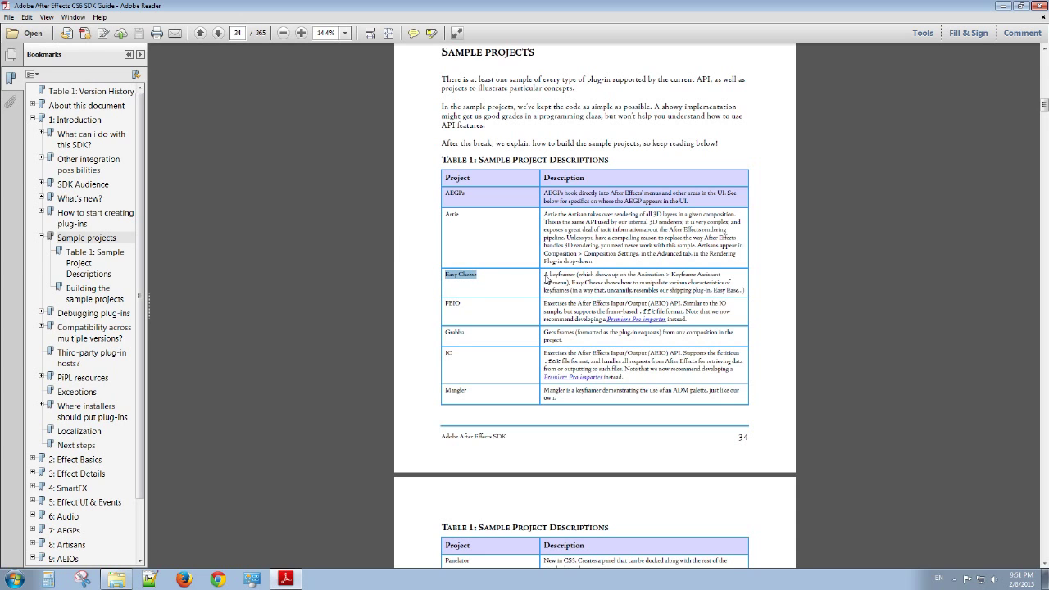
mouse_move(484, 299)
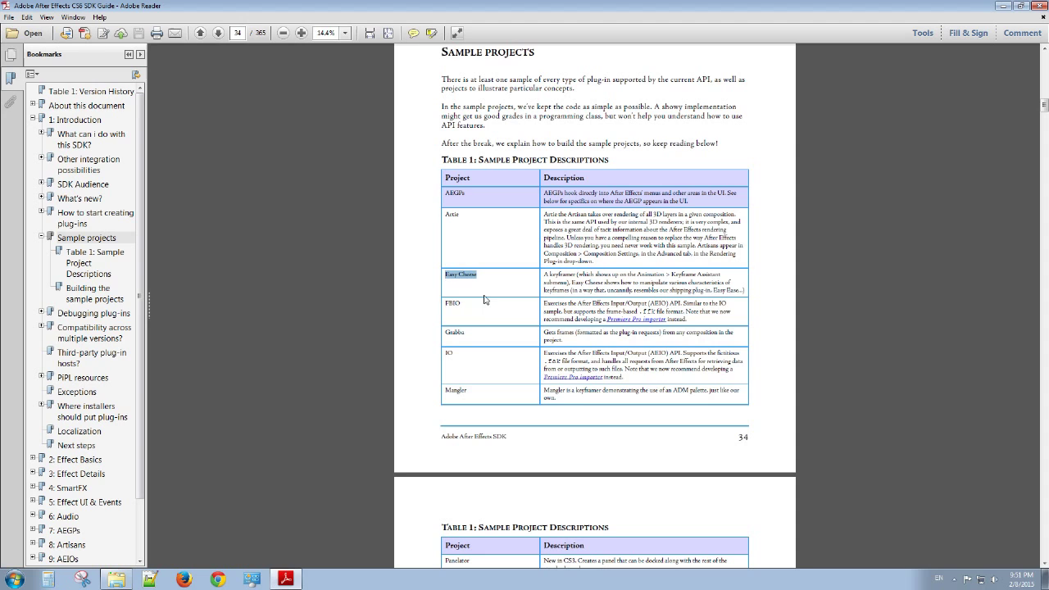
mouse_move(544, 281)
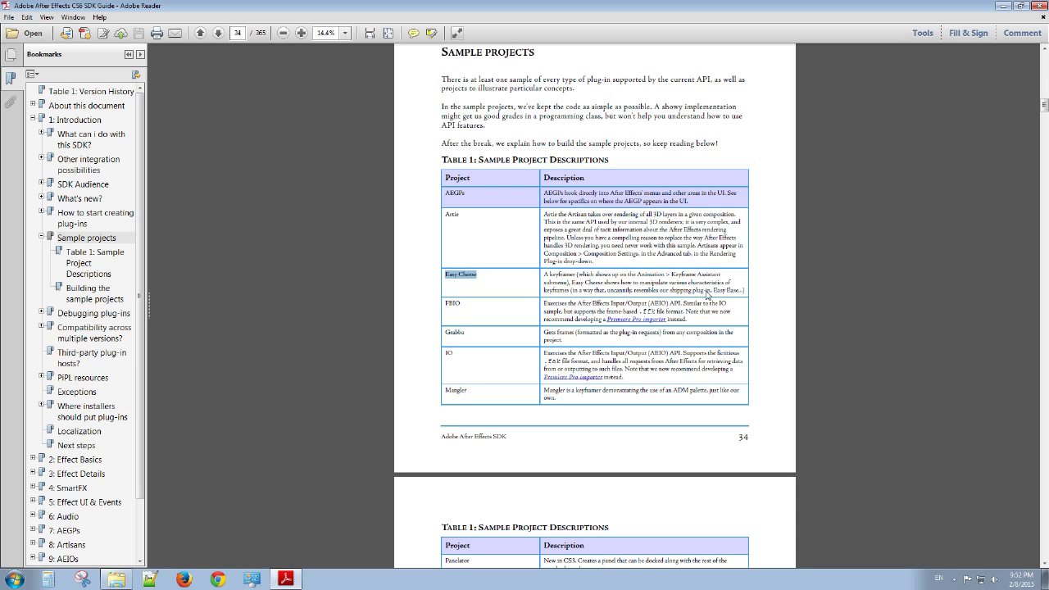
mouse_move(732, 295)
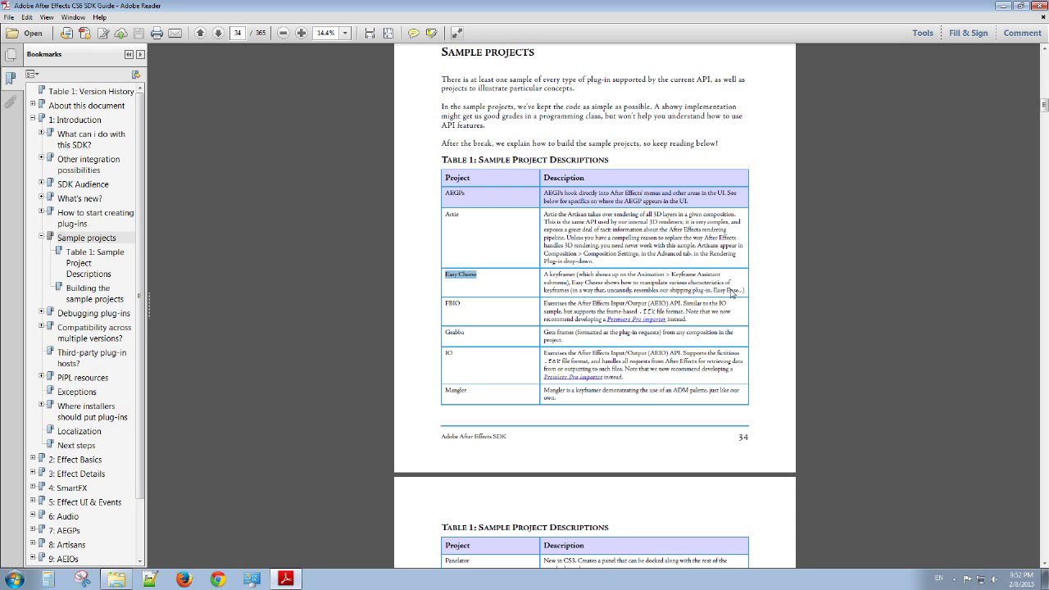
mouse_move(513, 276)
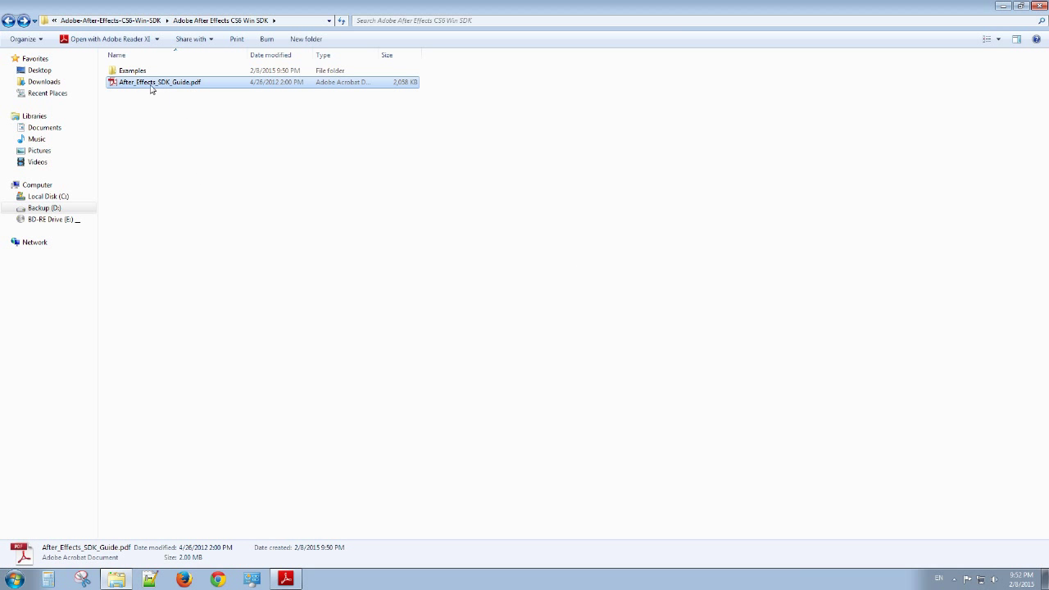
Step: Browse Examples > AEGP > Easy_Cheese > Win and select Easy_Cheese.vcproj
double_click(131, 70)
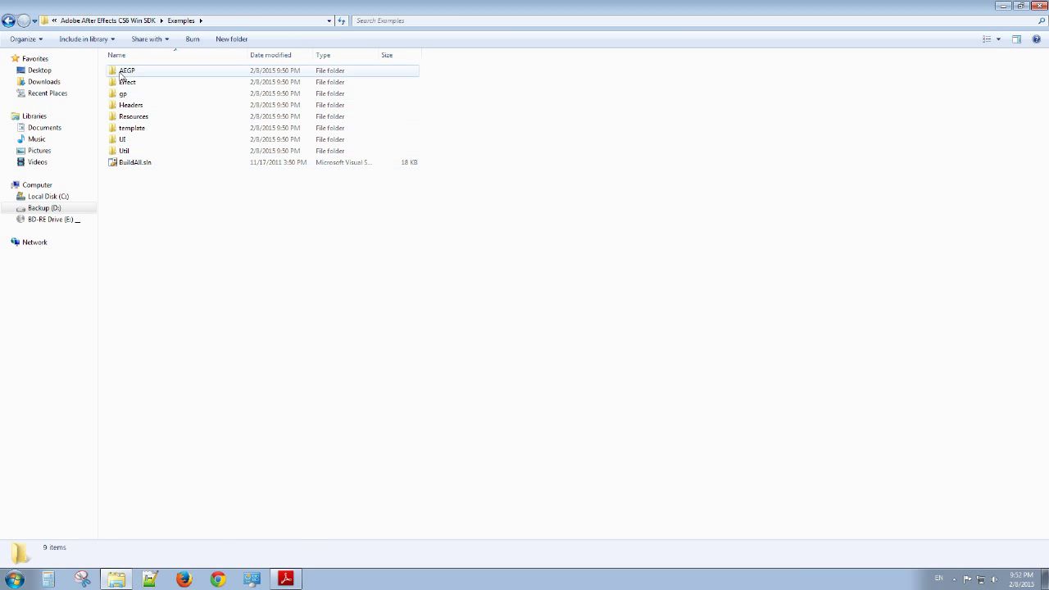
mouse_move(127, 71)
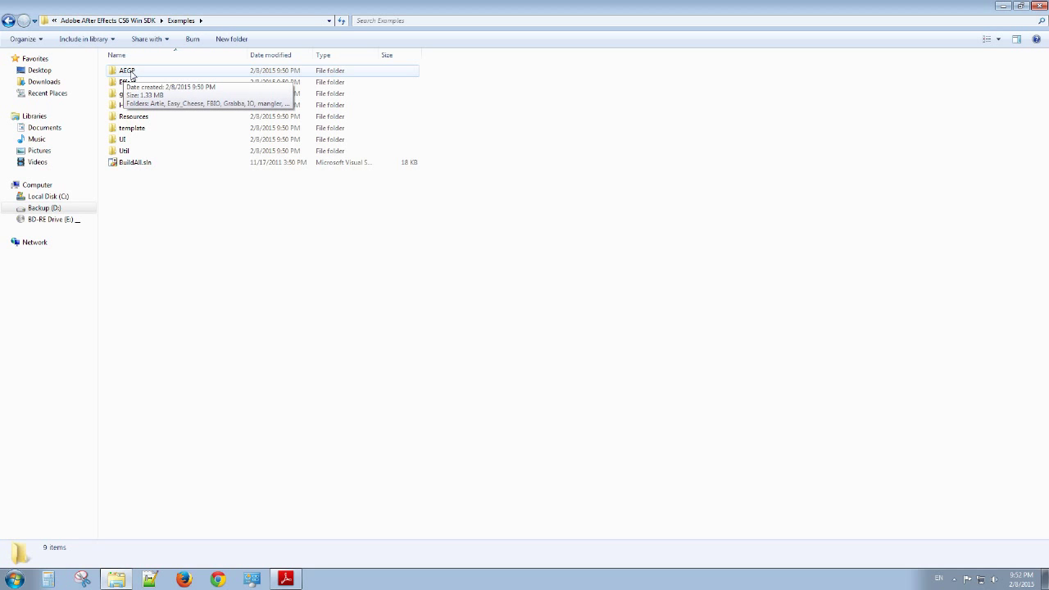
mouse_move(139, 74)
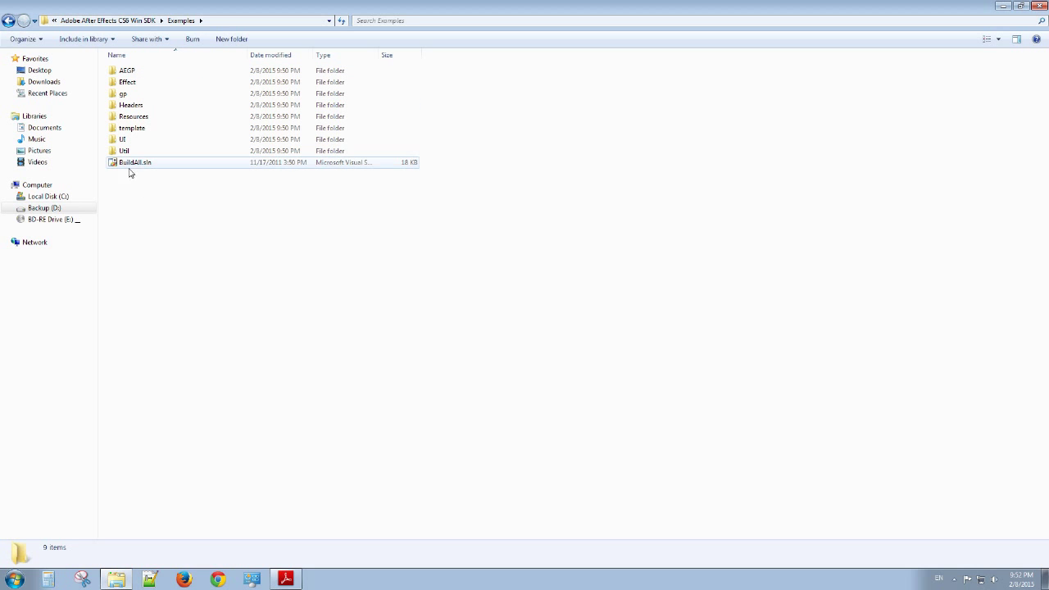
mouse_move(139, 172)
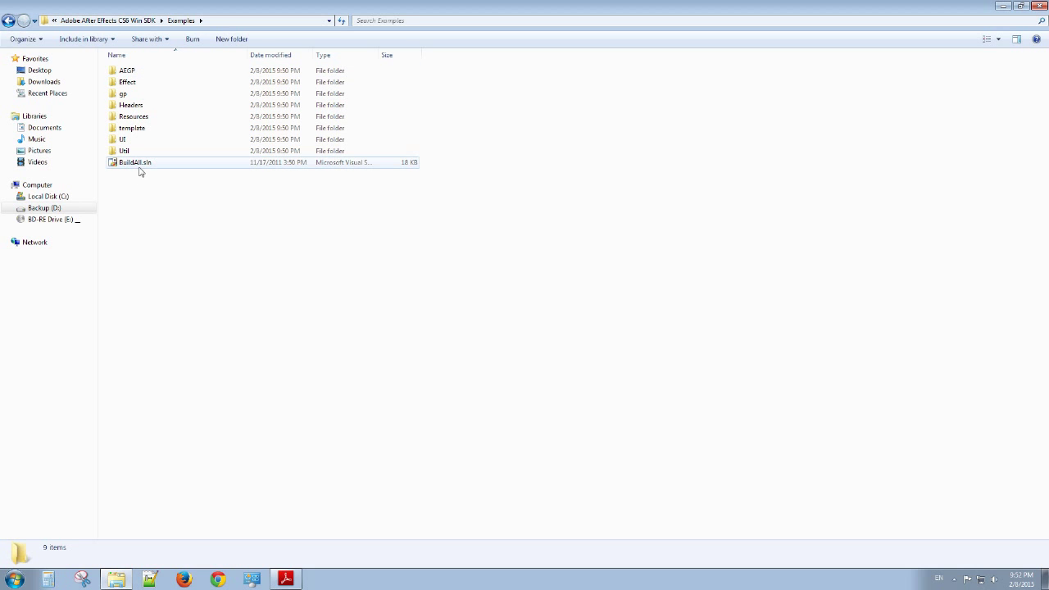
mouse_move(138, 164)
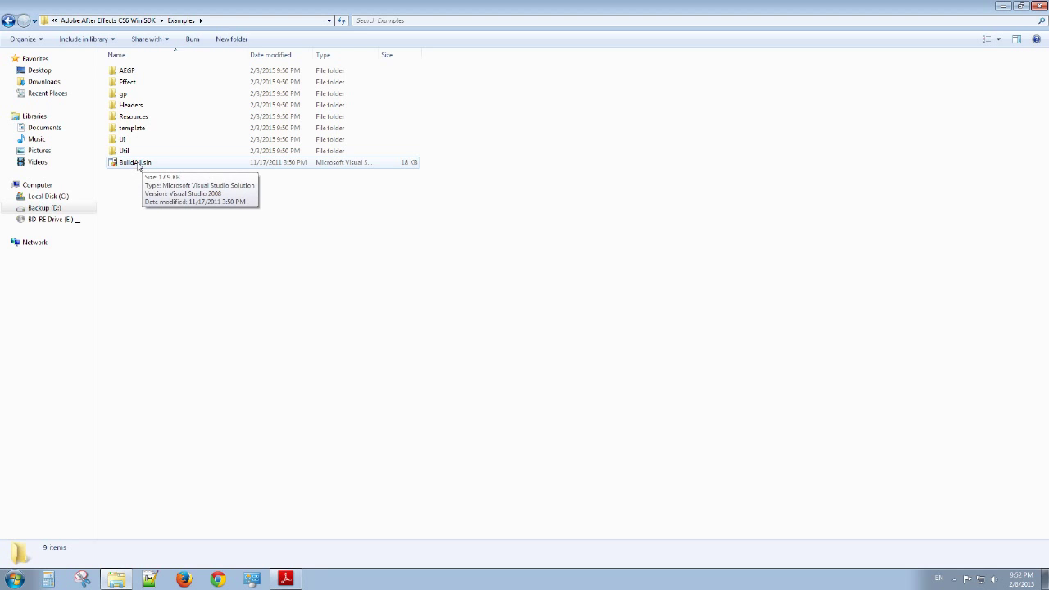
mouse_move(138, 77)
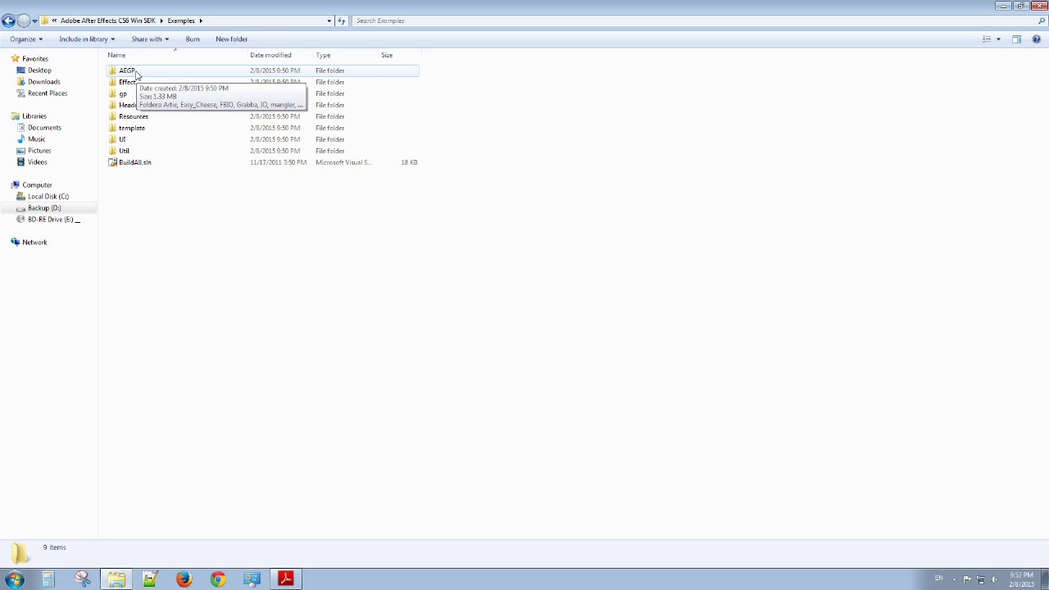
double_click(128, 70)
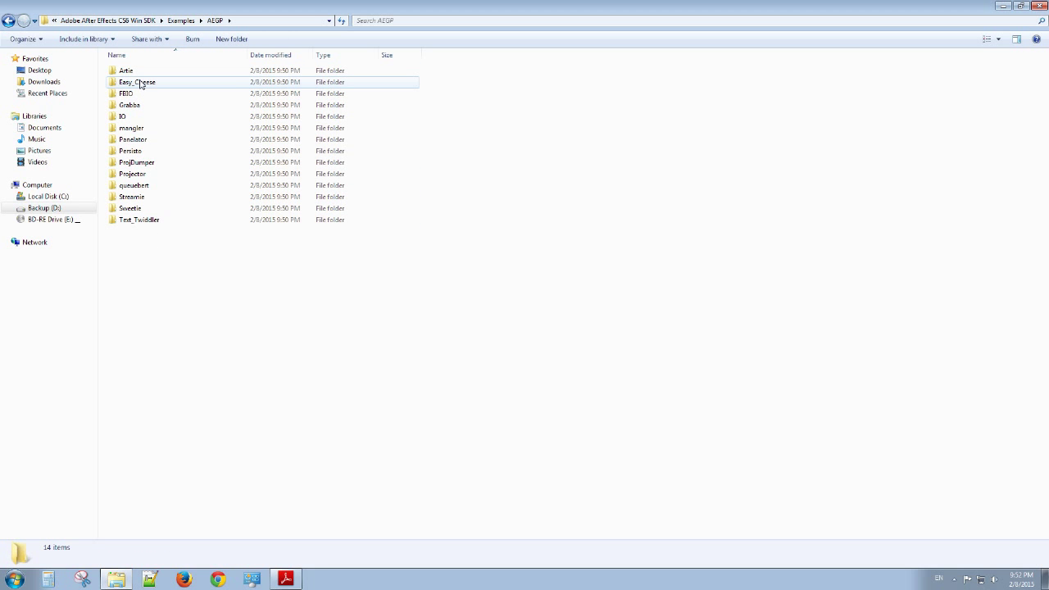
double_click(137, 81)
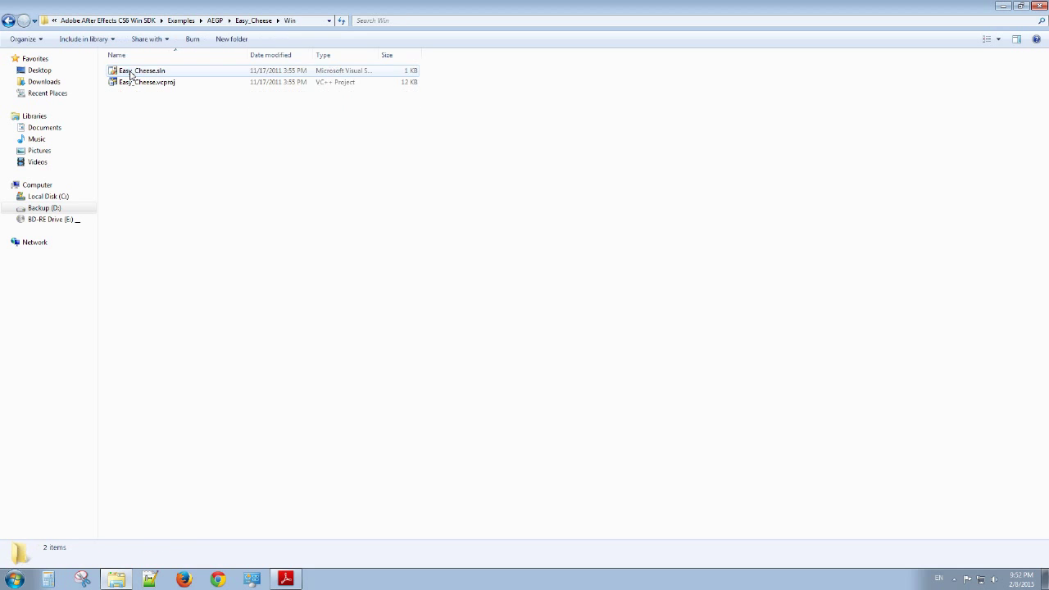
mouse_move(143, 82)
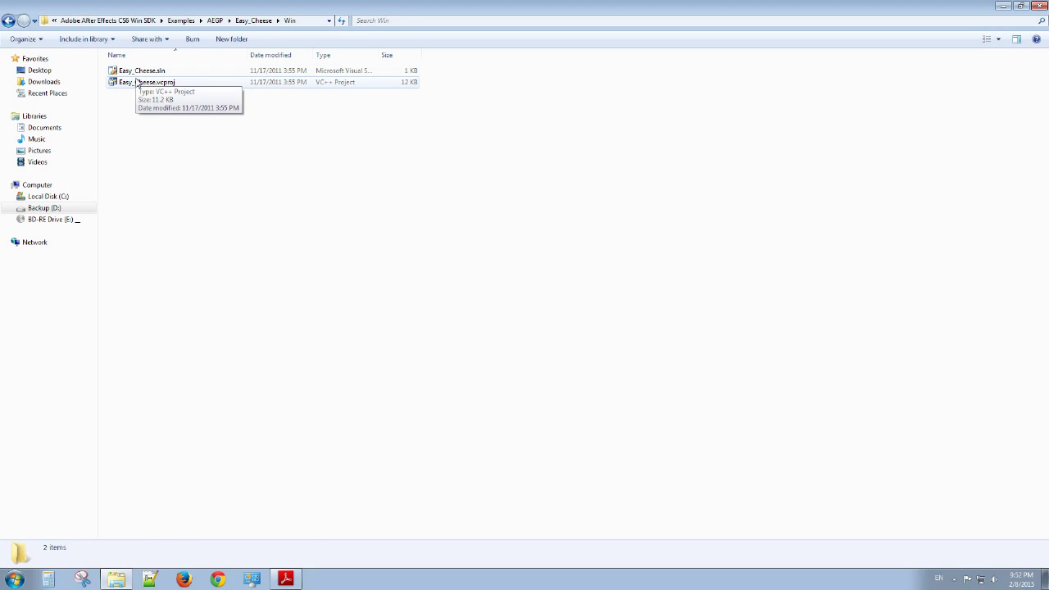
click(147, 82)
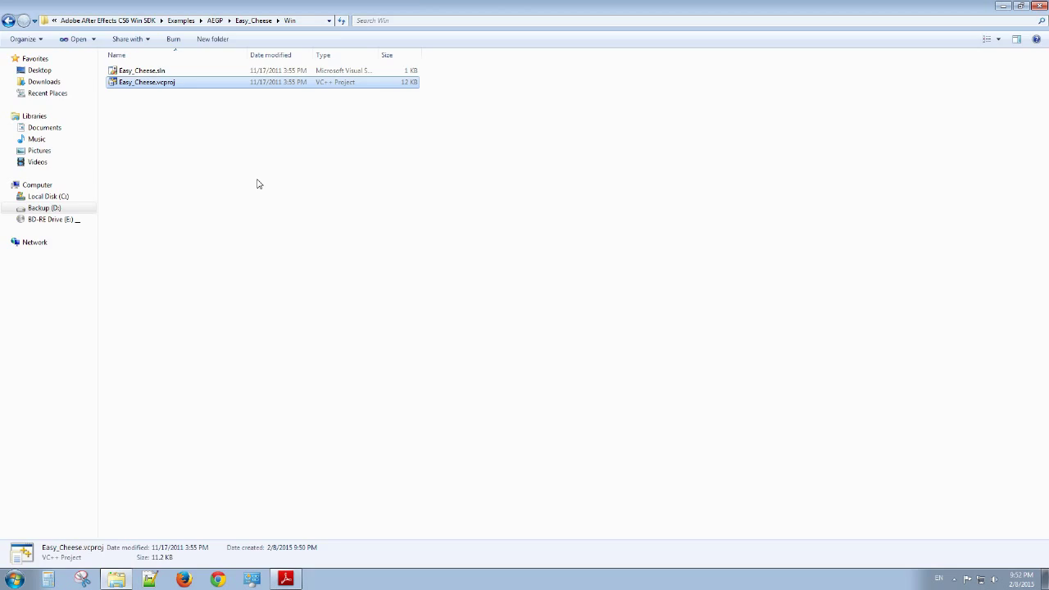
Step: Convert Easy_Cheese.vcproj in Visual Studio with no backup and no conversion log
double_click(143, 69)
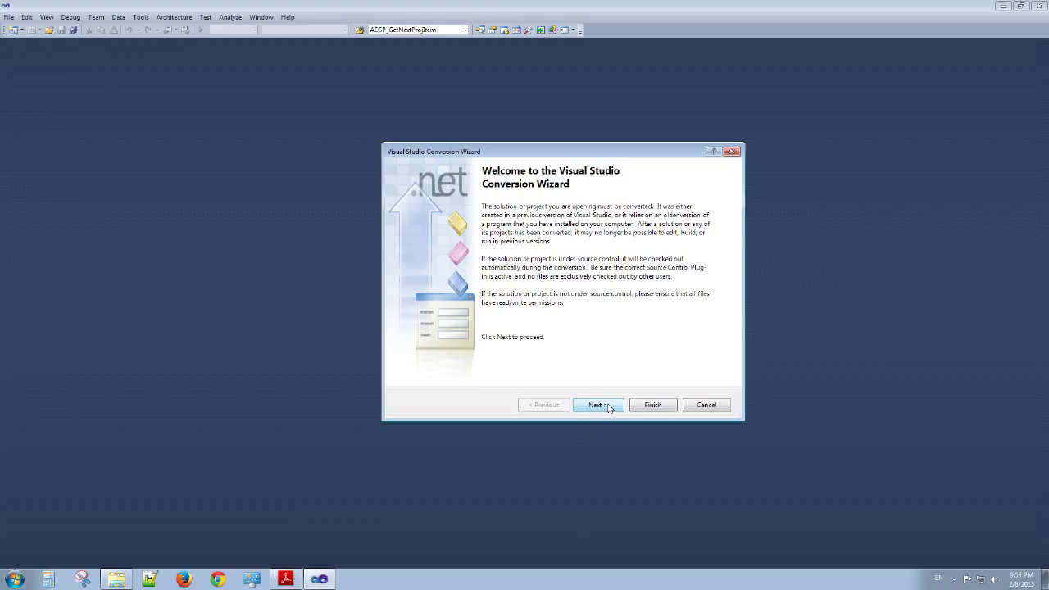
click(597, 405)
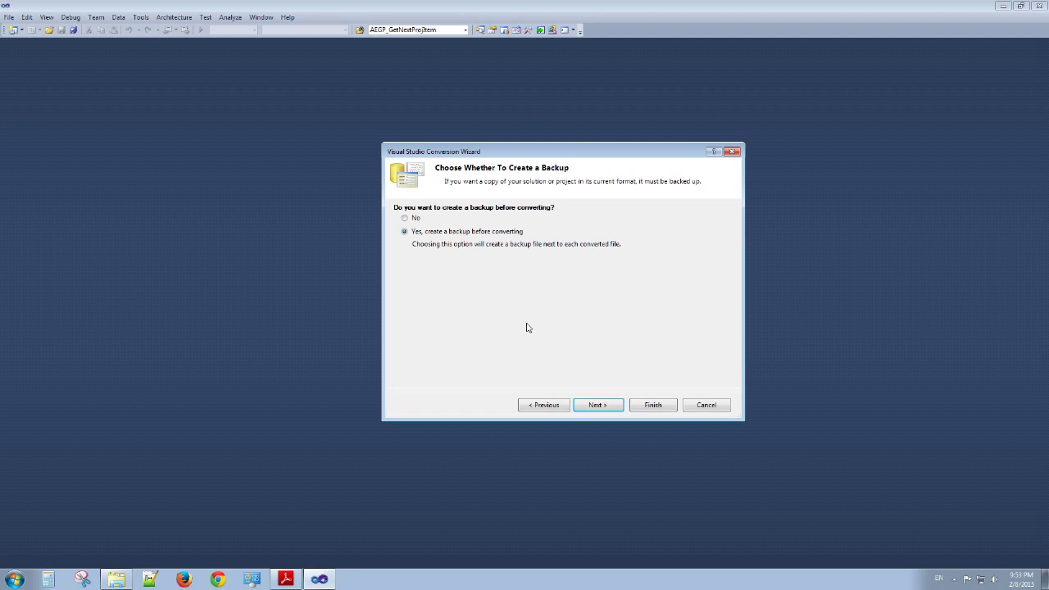
mouse_move(509, 244)
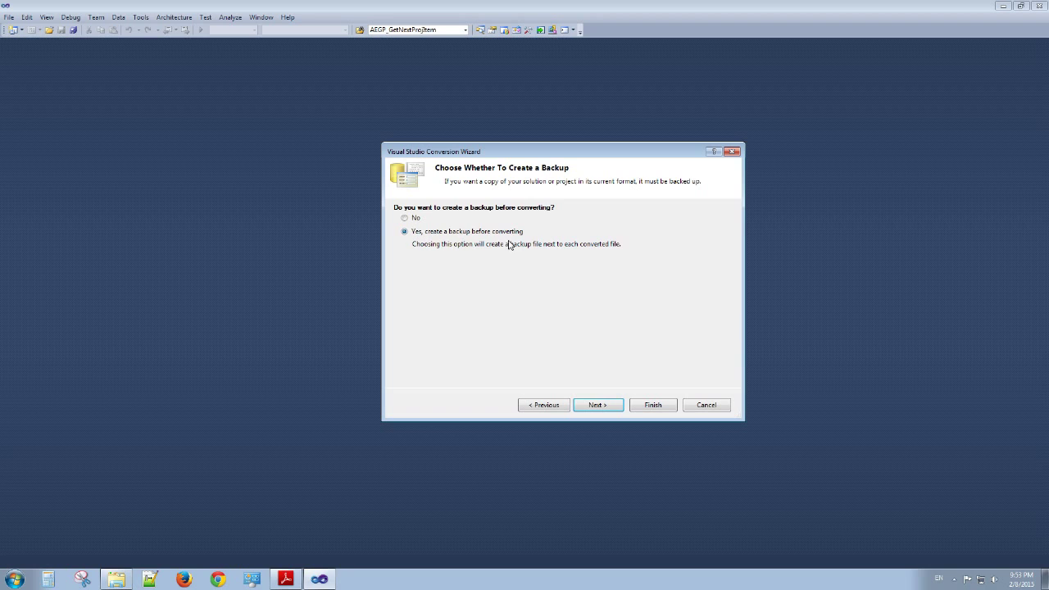
click(404, 218)
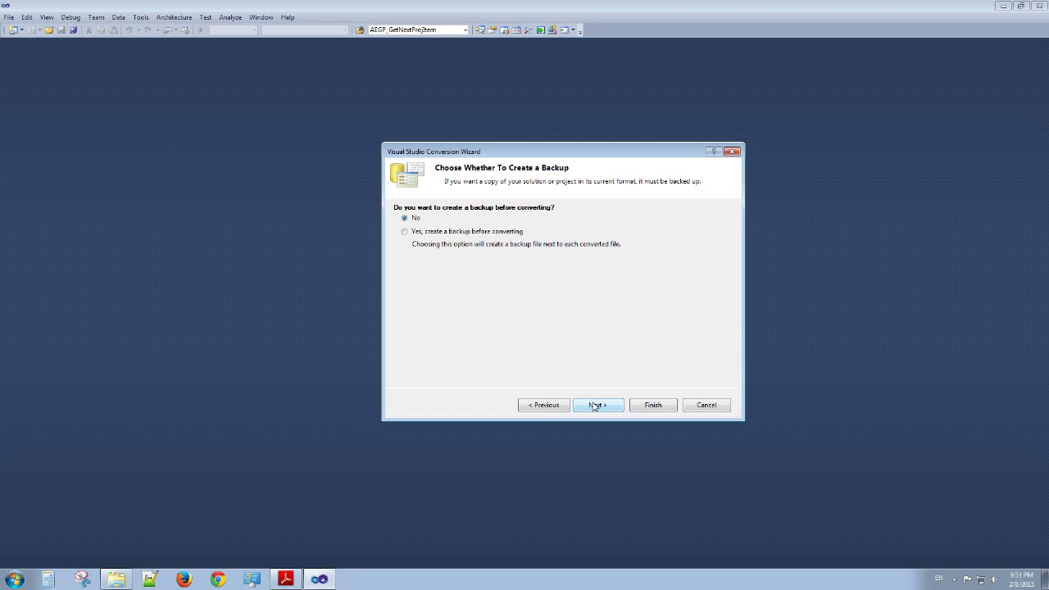
click(598, 404)
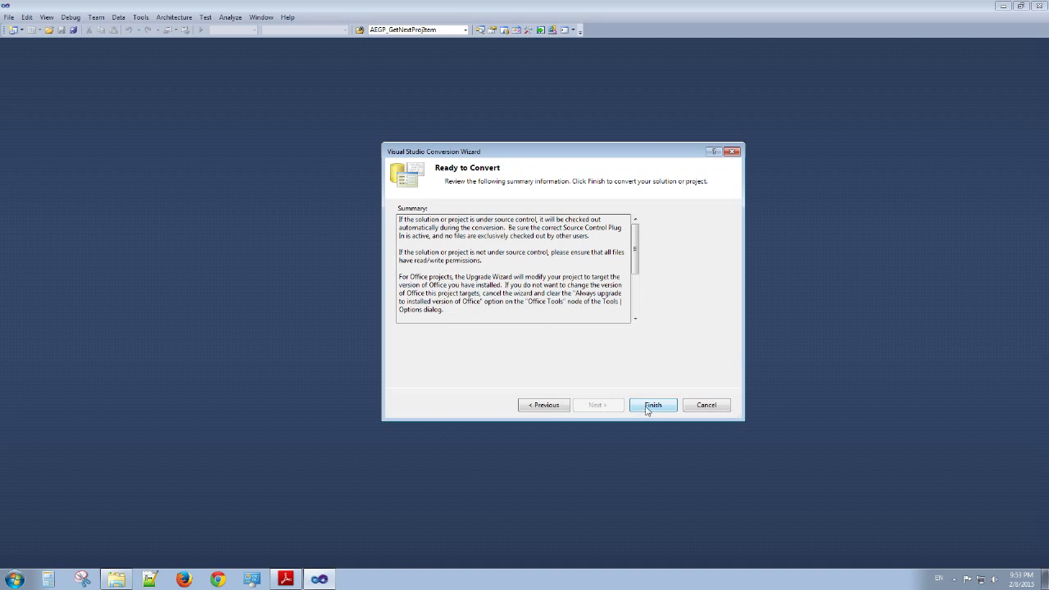
click(652, 405)
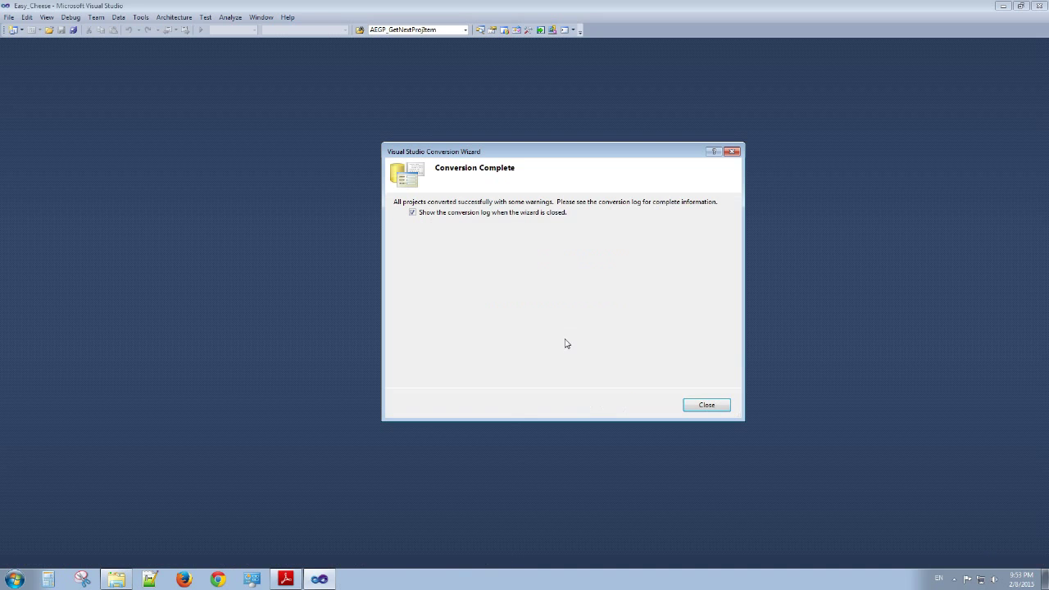
click(412, 212)
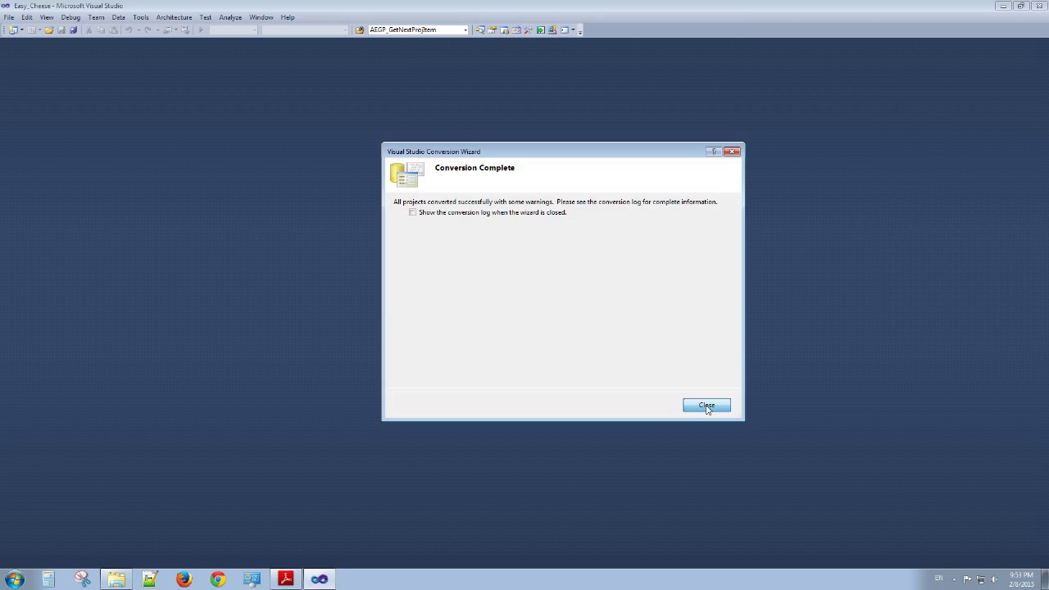
click(705, 405)
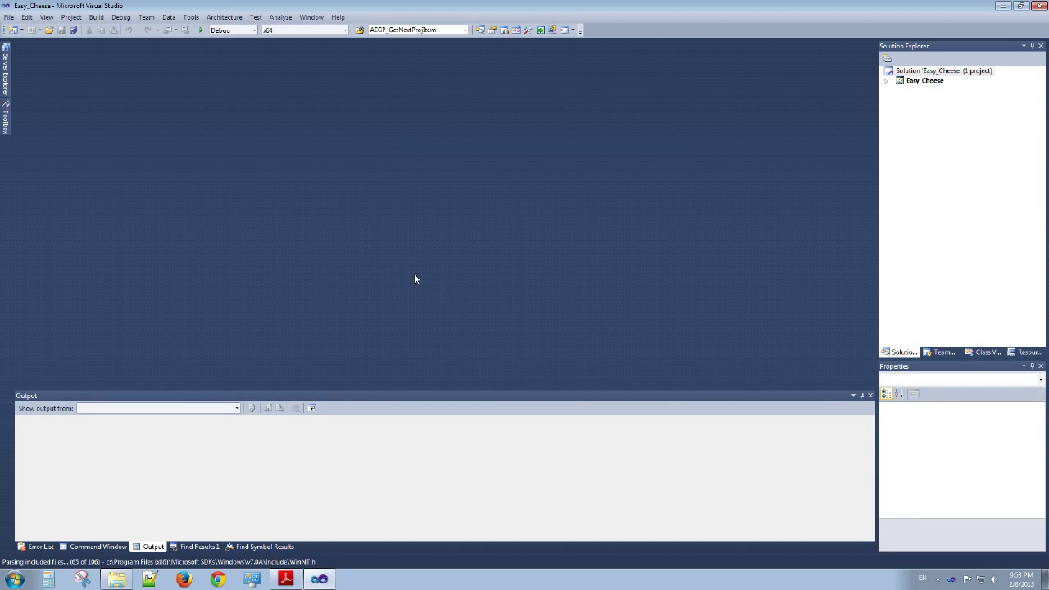
mouse_move(402, 266)
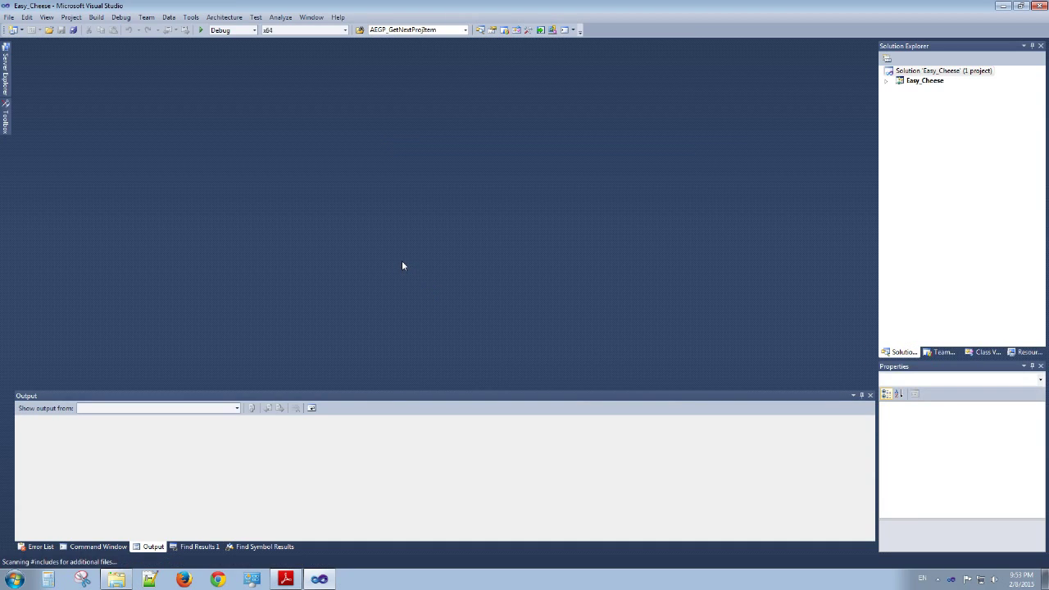
mouse_move(363, 296)
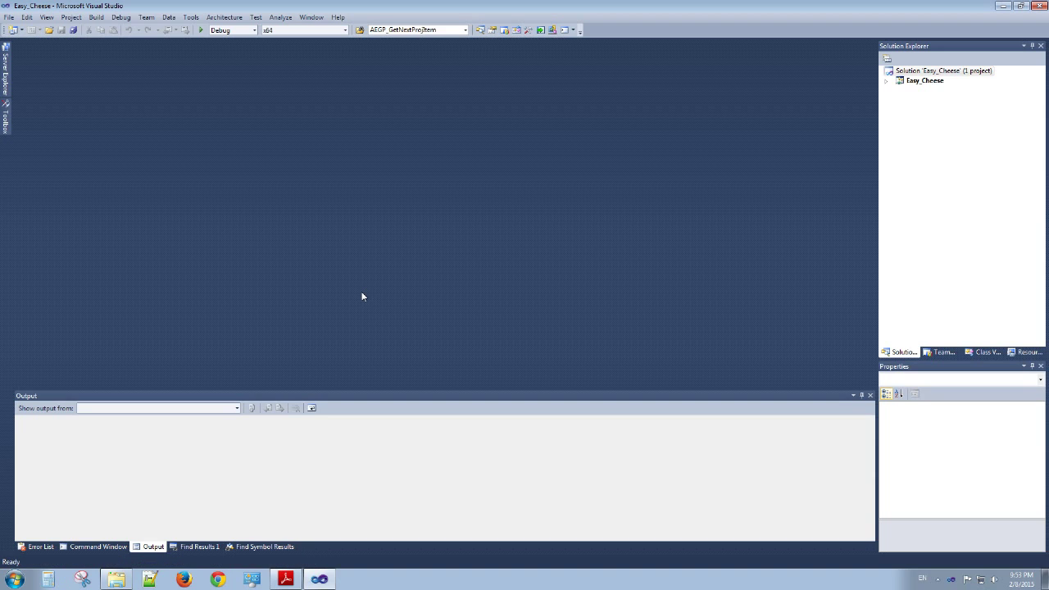
mouse_move(865, 101)
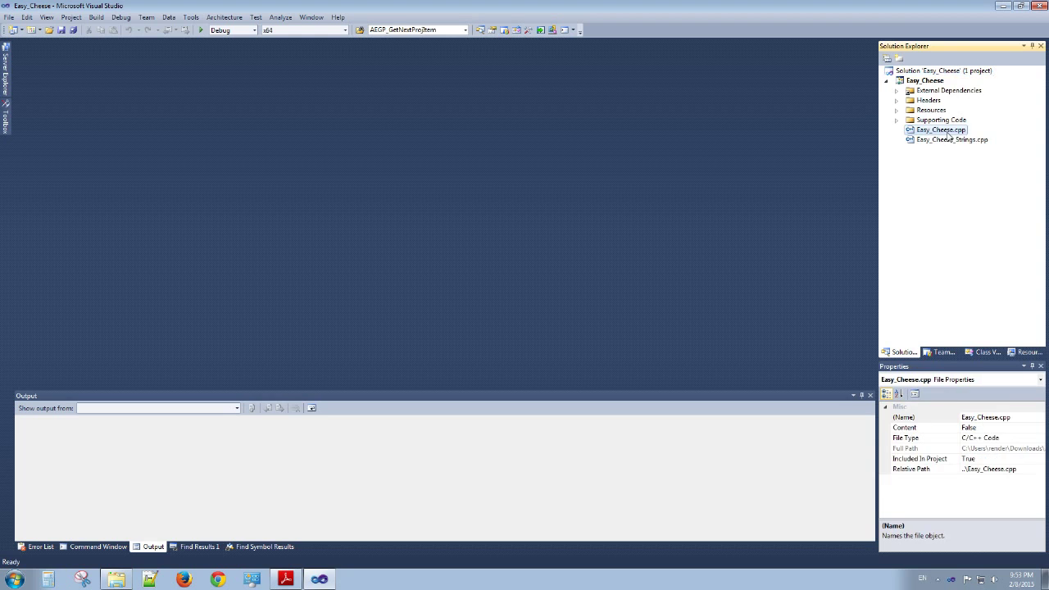
Step: Open Easy_Cheese.cpp from Solution Explorer and scroll through its includes and declarations
double_click(939, 129)
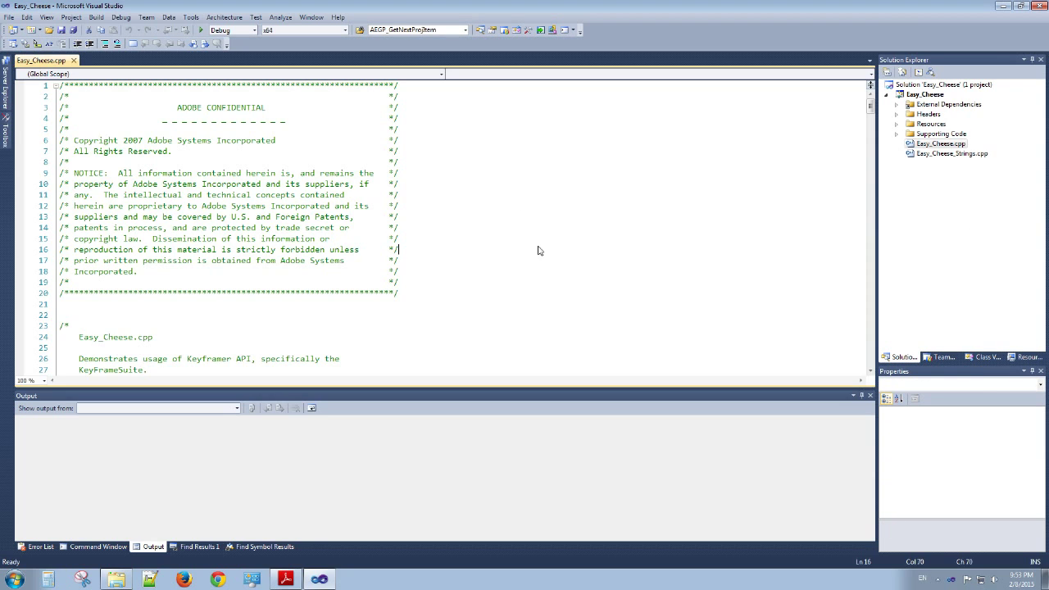
click(251, 194)
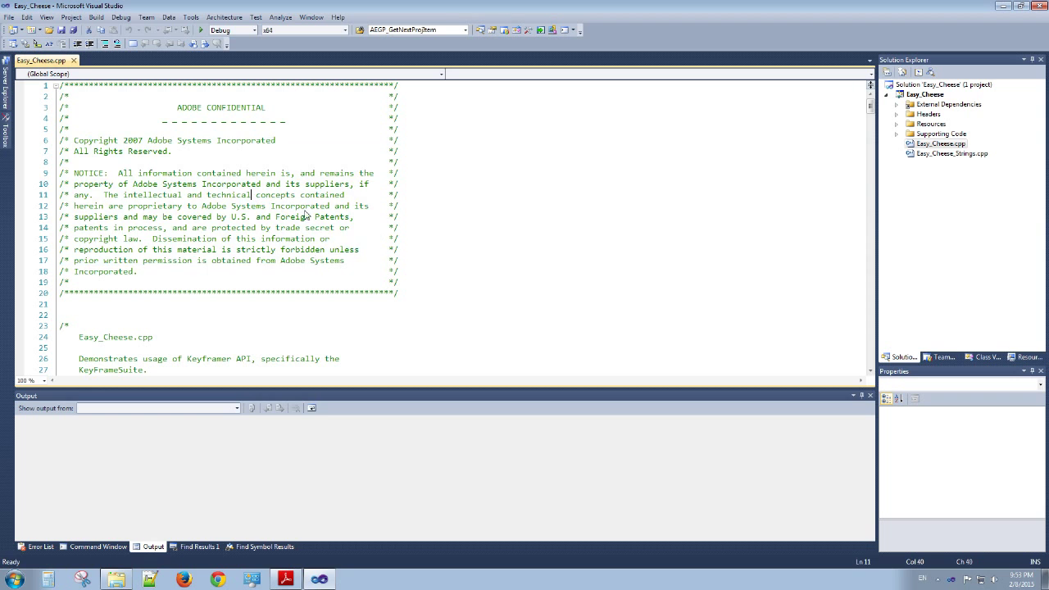
scroll(down, 3)
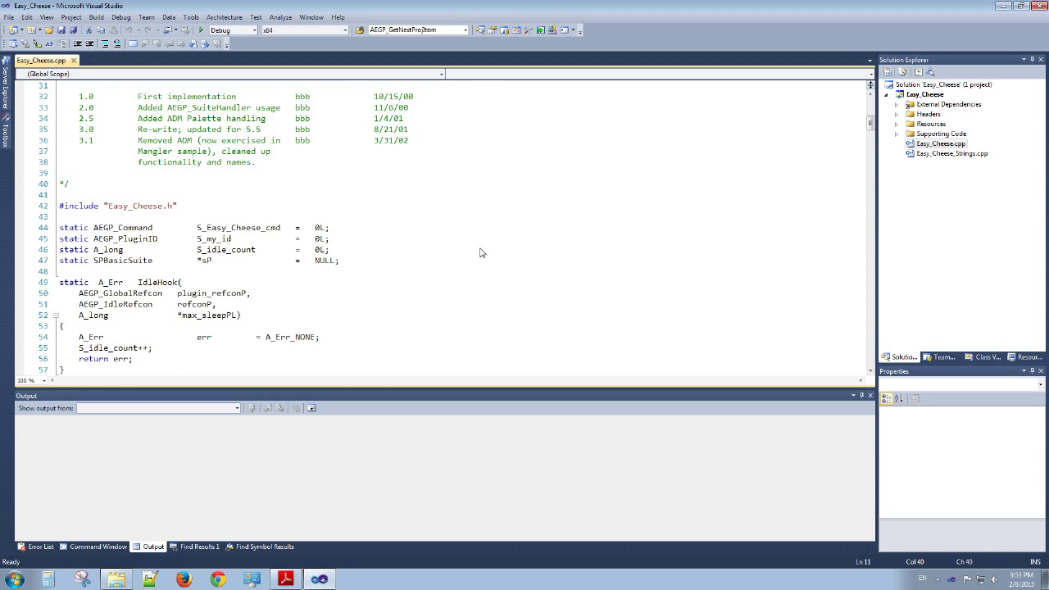
scroll(up, 3)
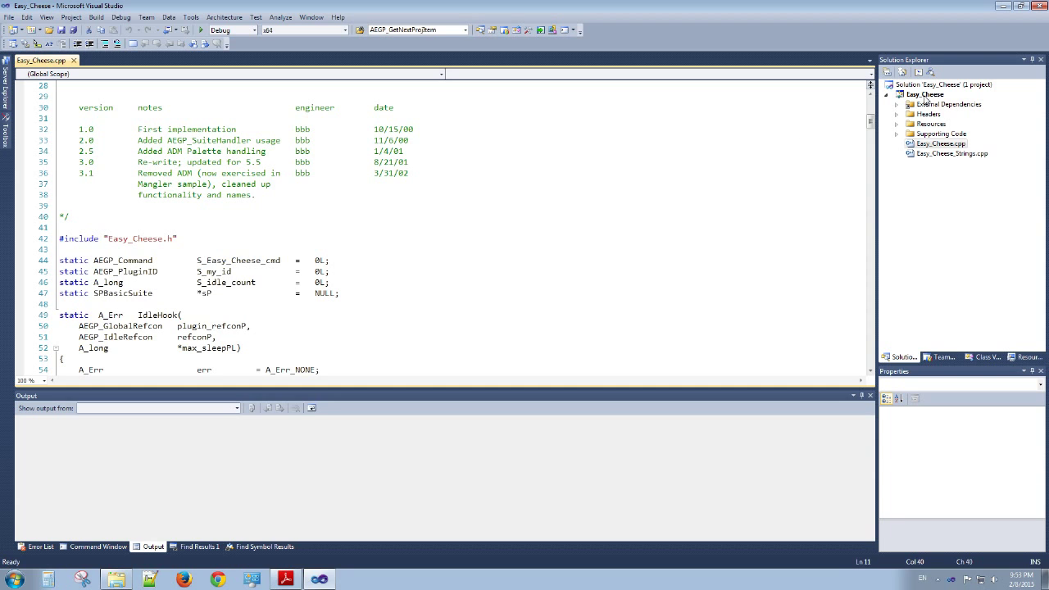
Step: Build the Easy_Cheese project, with output showing 1 succeeded, 0 failed
click(923, 95)
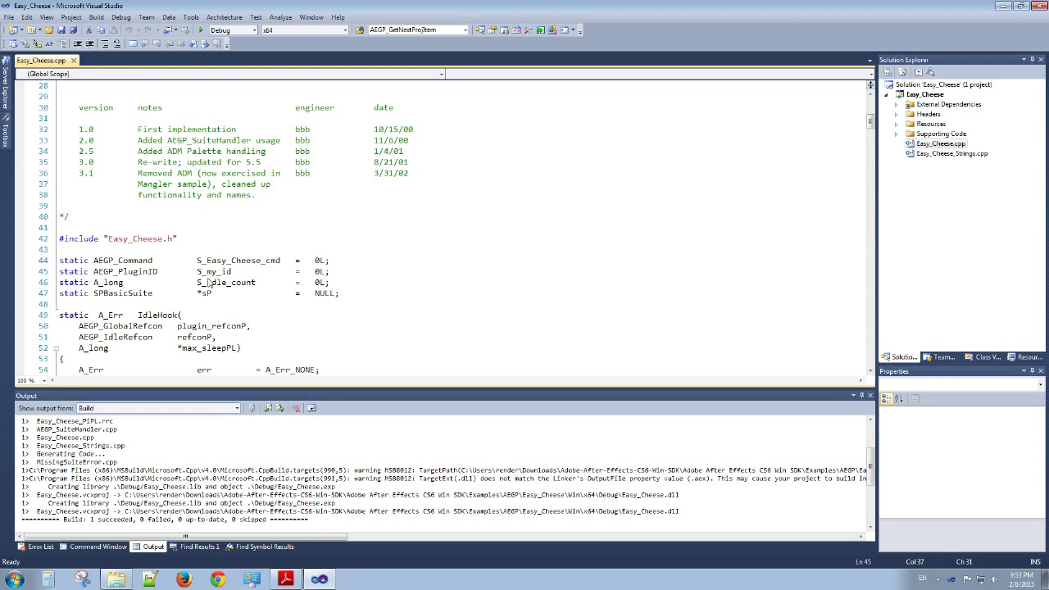
scroll(down, 3)
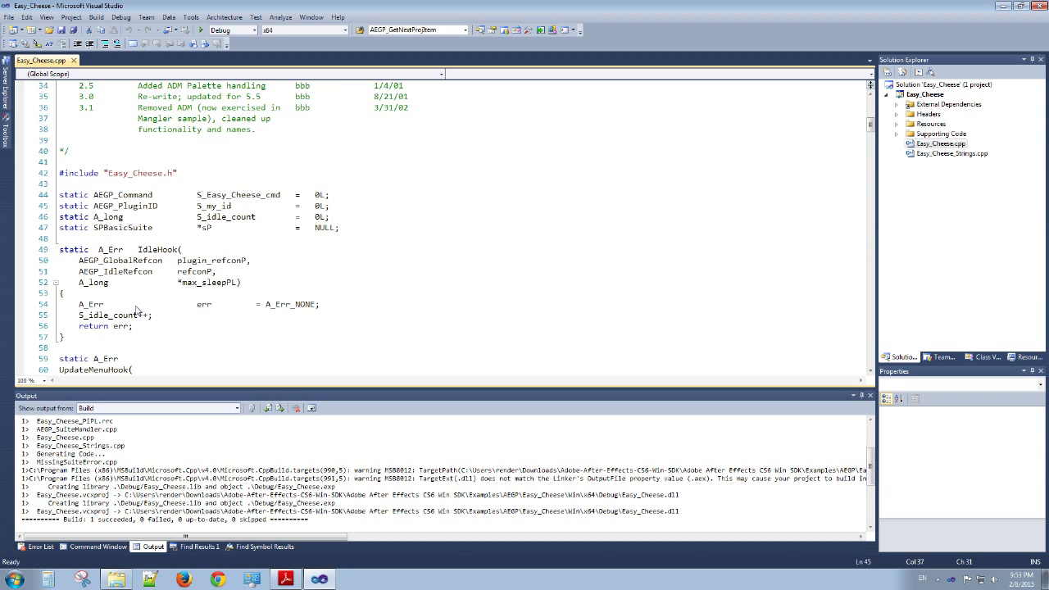